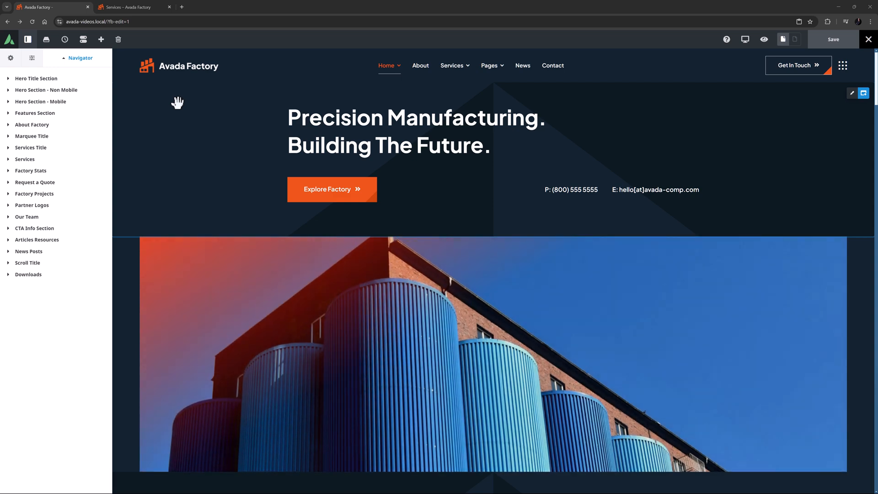
mouse_move(170, 102)
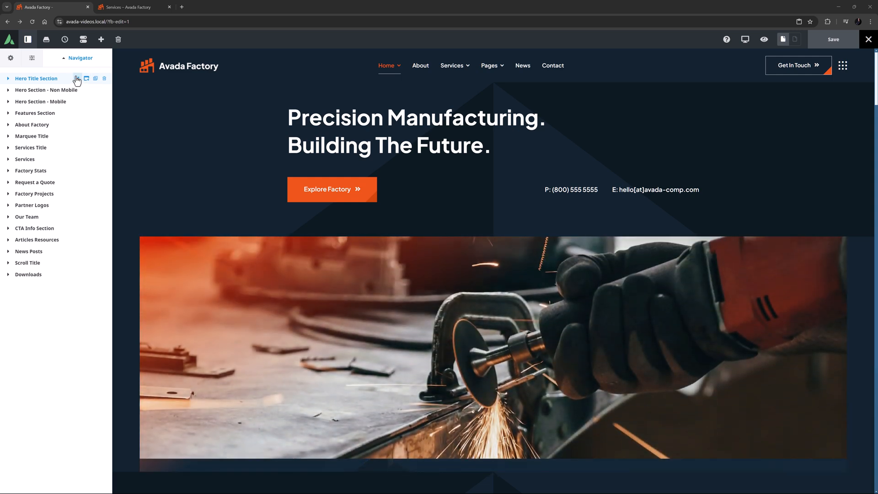
- Open the Hero Title Section container's Element Options from the Navigator
left_click(77, 77)
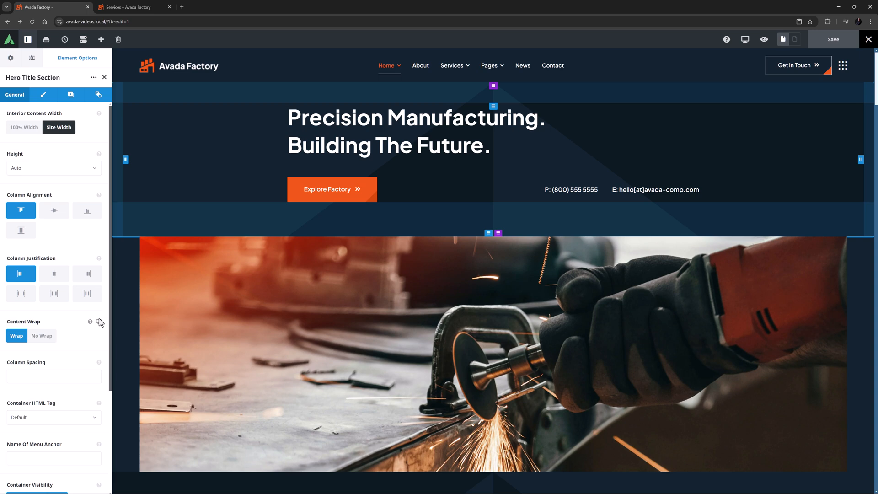
- Review the container's responsive content-wrap, margin, padding and background image options, then edit the hero heading's column
left_click(99, 321)
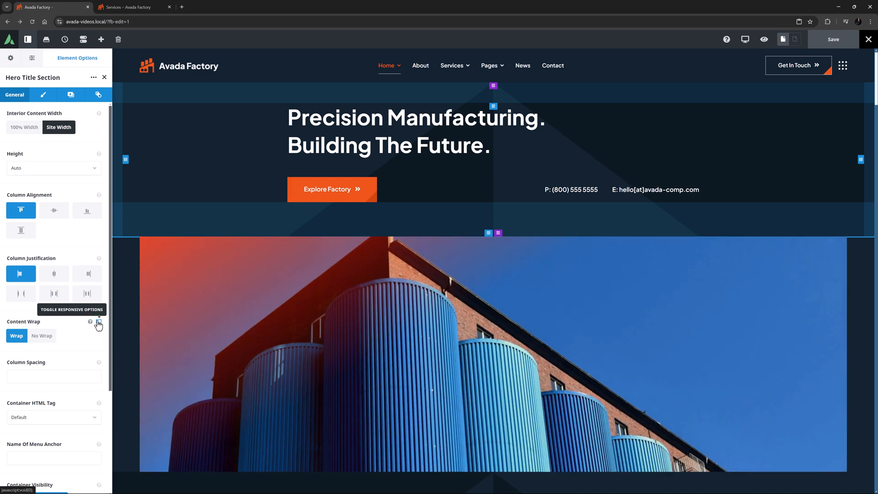
mouse_move(73, 165)
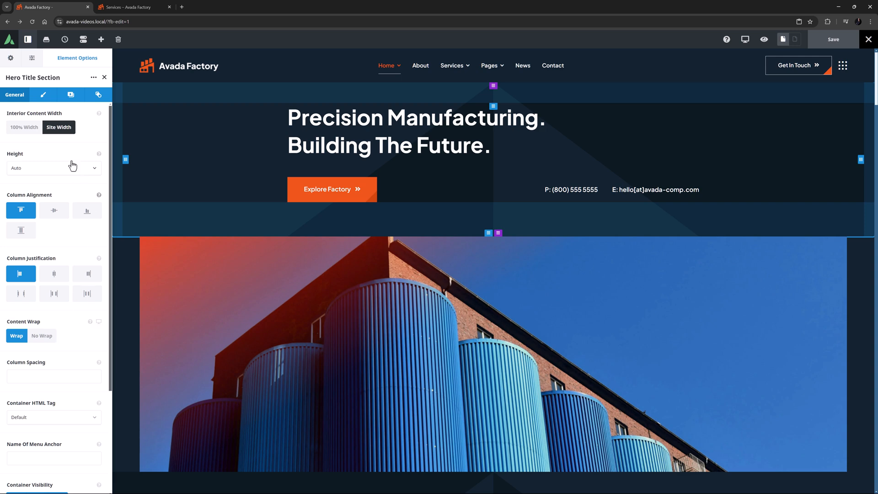
left_click(42, 94)
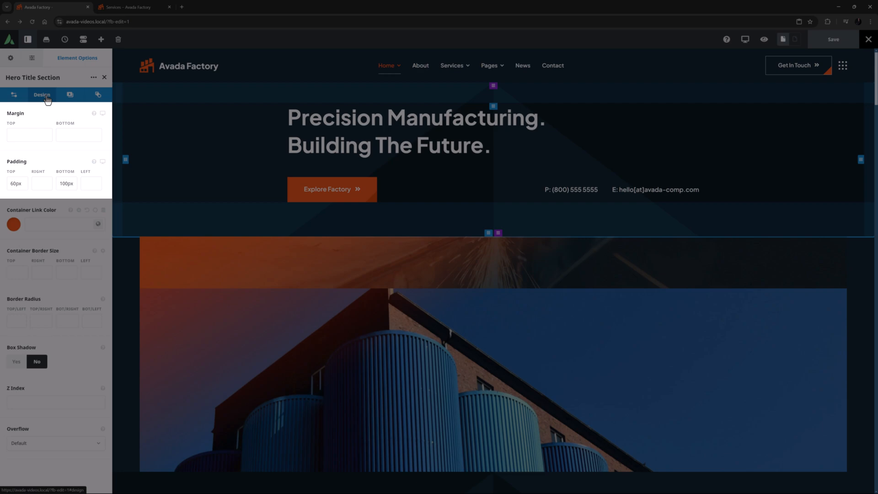
left_click(68, 95)
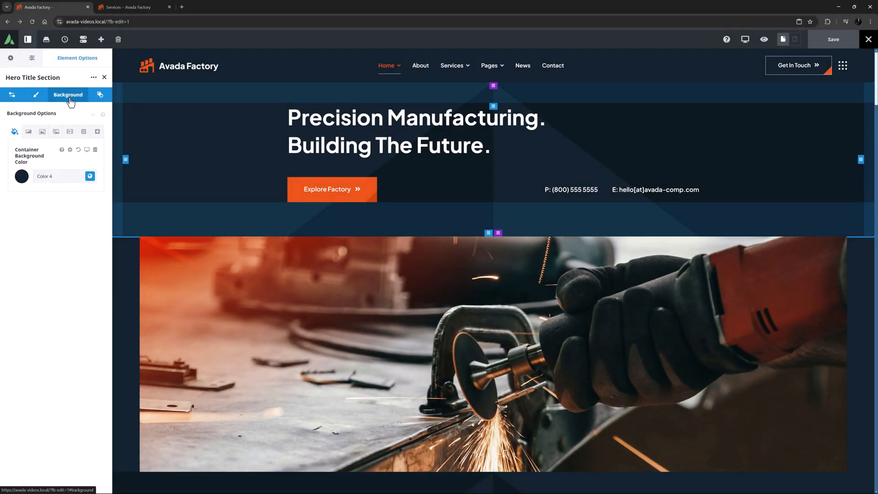
left_click(42, 132)
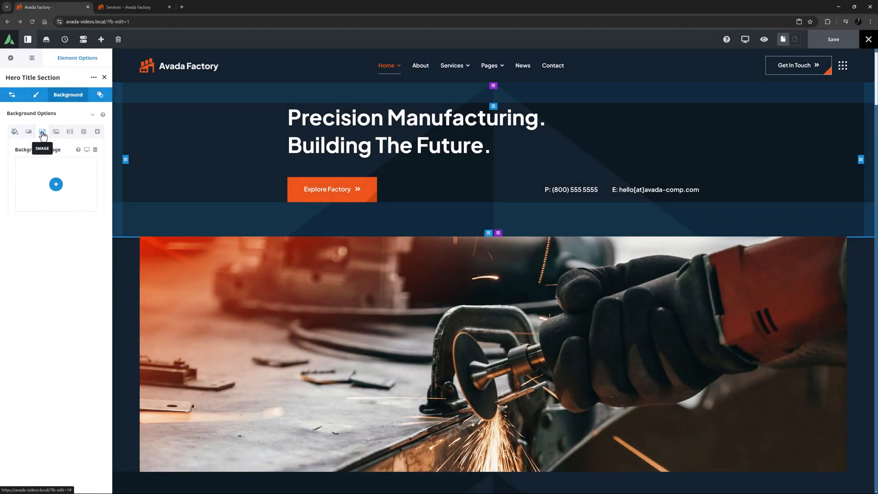
left_click(42, 131)
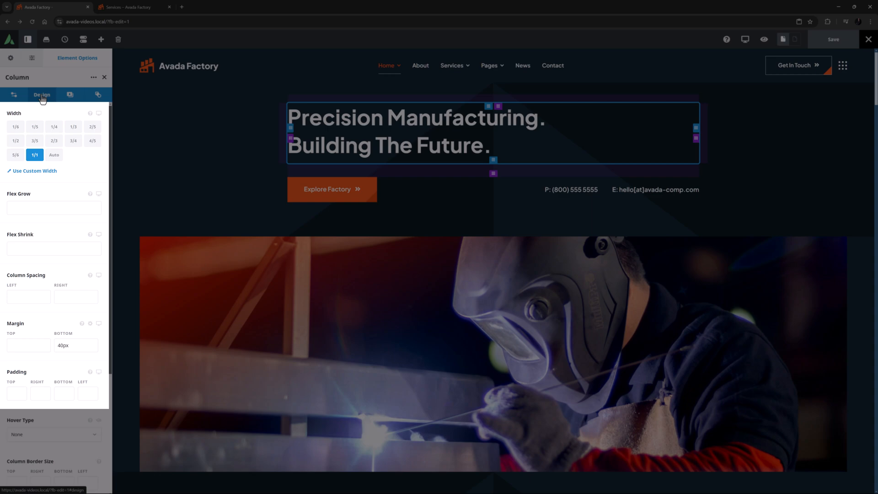
- Preview a smaller screen size, check the column's background image options, and edit the hero Title
left_click(746, 39)
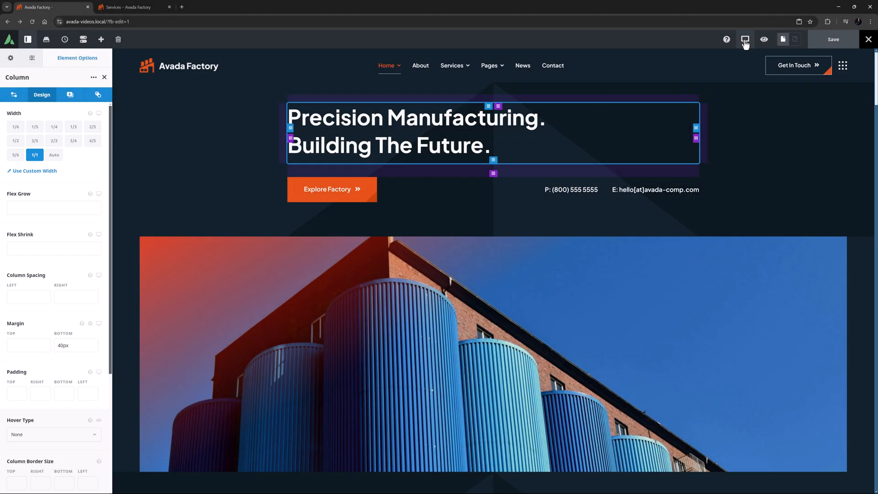
left_click(746, 39)
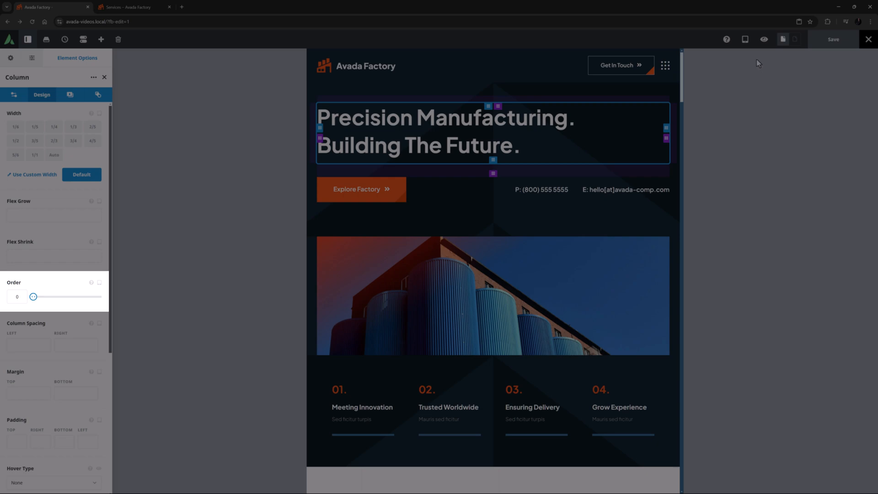
mouse_move(746, 39)
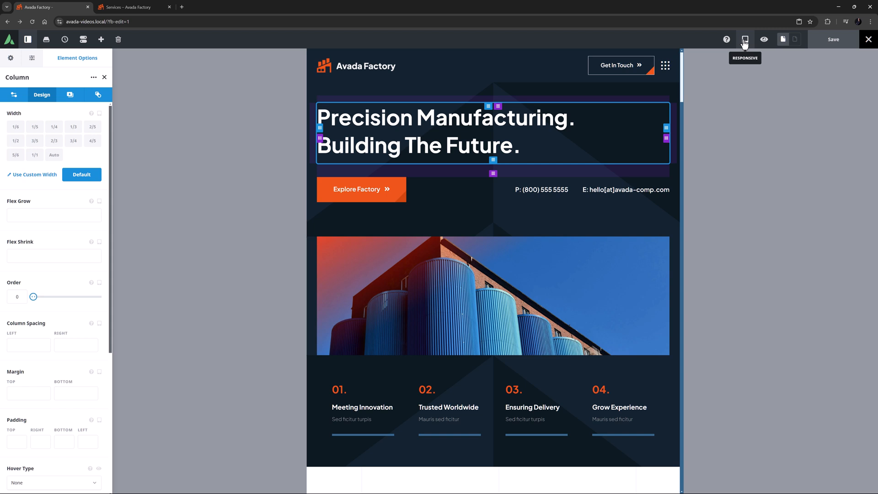
left_click(68, 94)
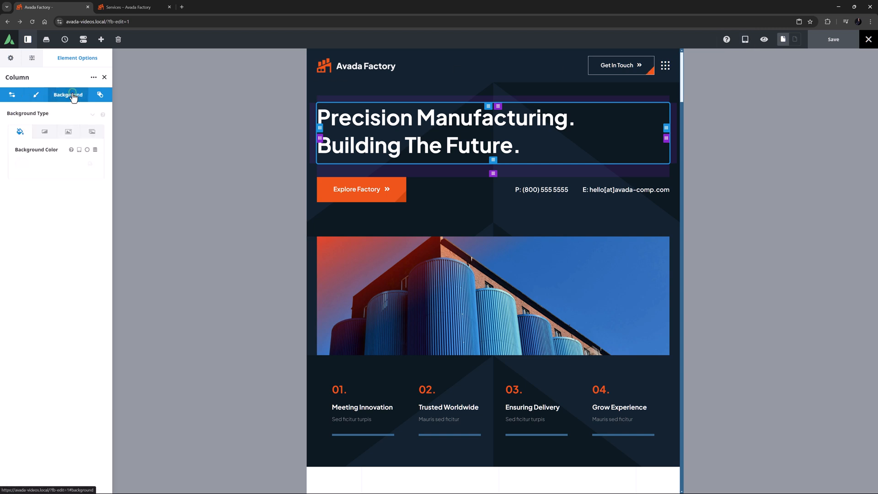
left_click(68, 131)
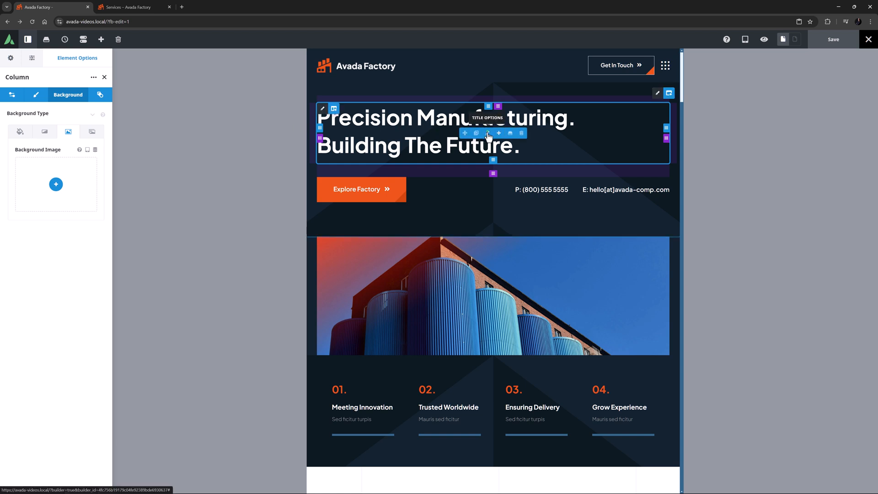
left_click(322, 109)
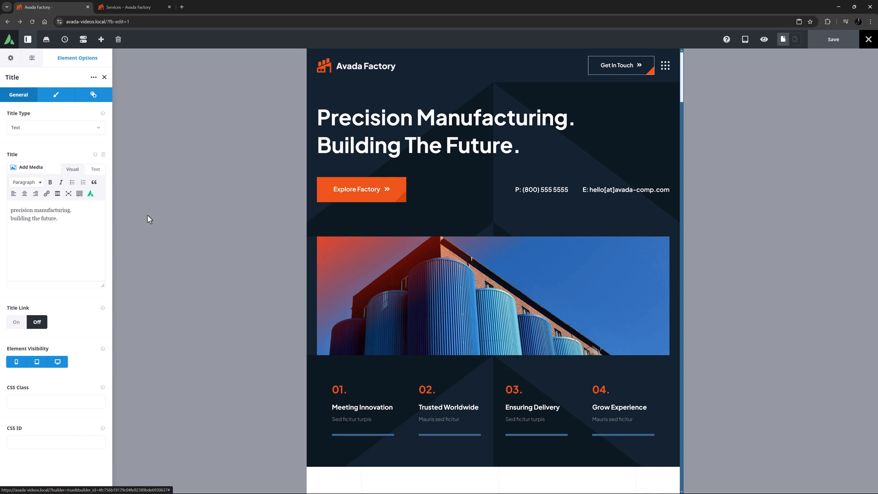
- Show the hero Title's Design options down to its 160px right margin
left_click(56, 94)
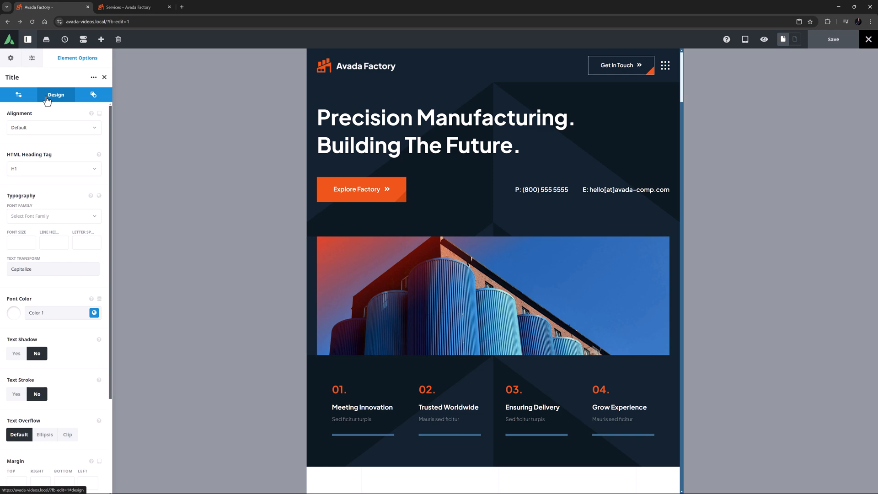
scroll("down", 3)
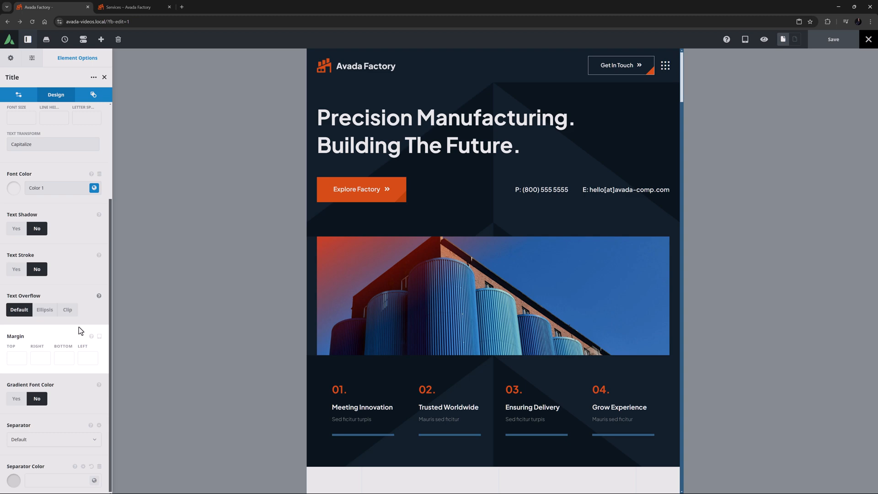
mouse_move(426, 182)
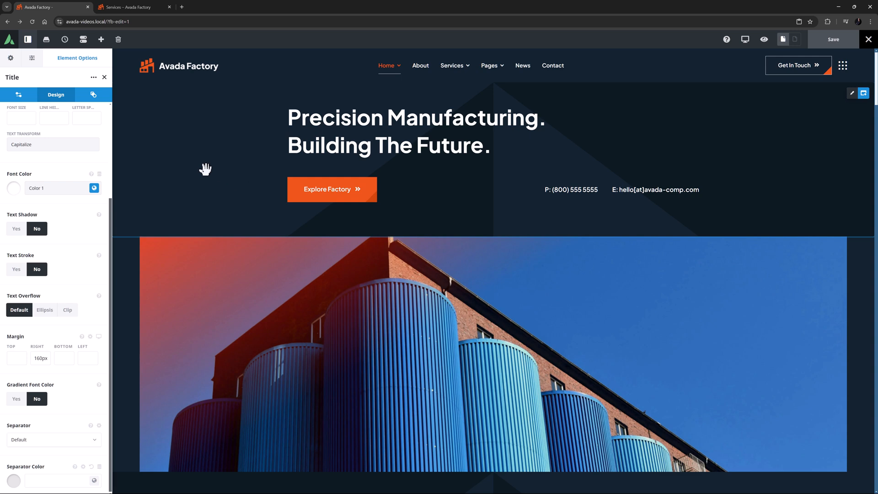
mouse_move(175, 156)
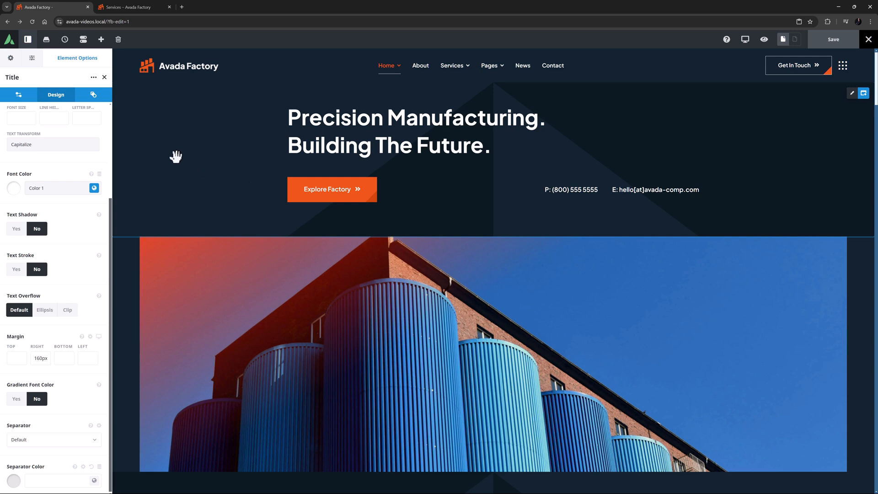
- Open the Navigator outline of the page's sections
left_click(10, 58)
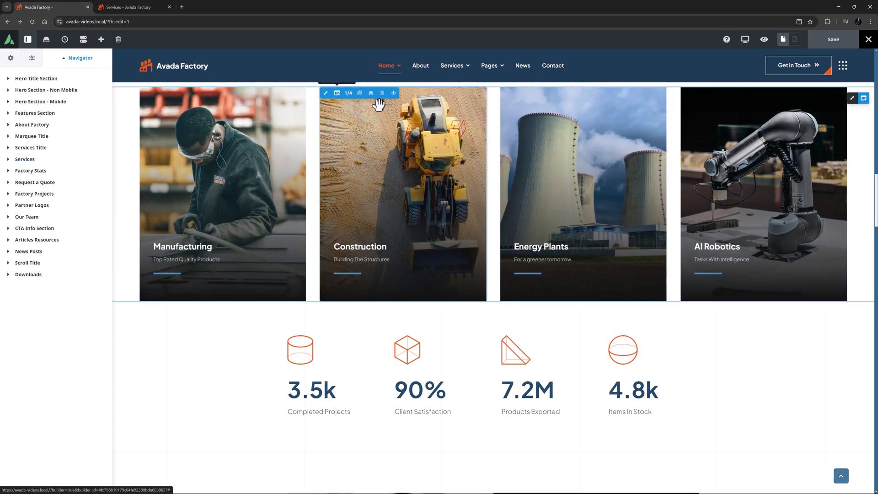
mouse_move(700, 95)
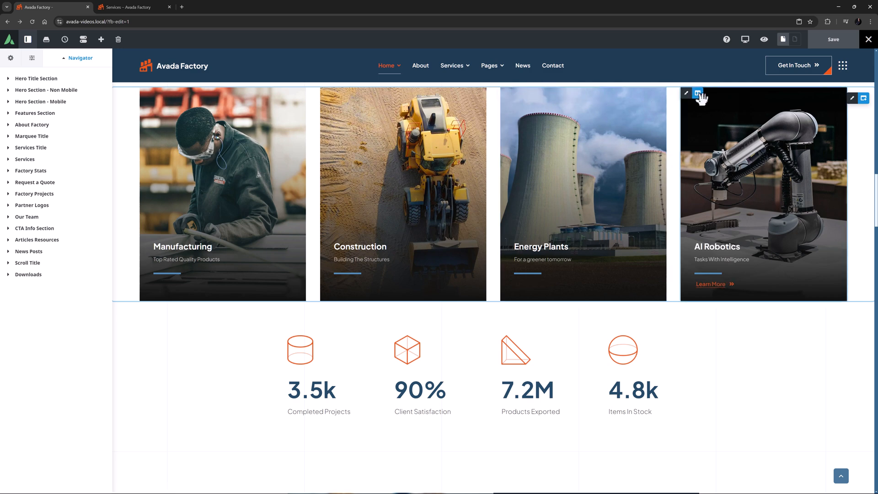
mouse_move(564, 132)
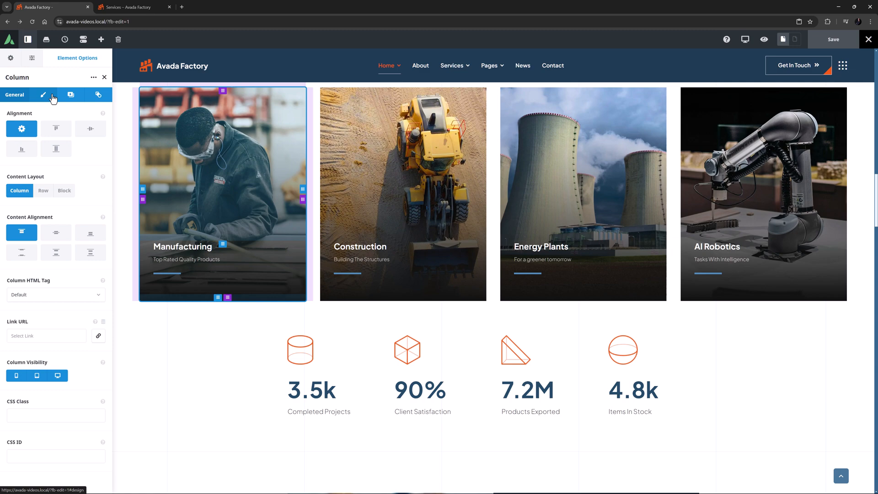
- Give the Manufacturing column a 1/3 width for mobile screens
left_click(71, 94)
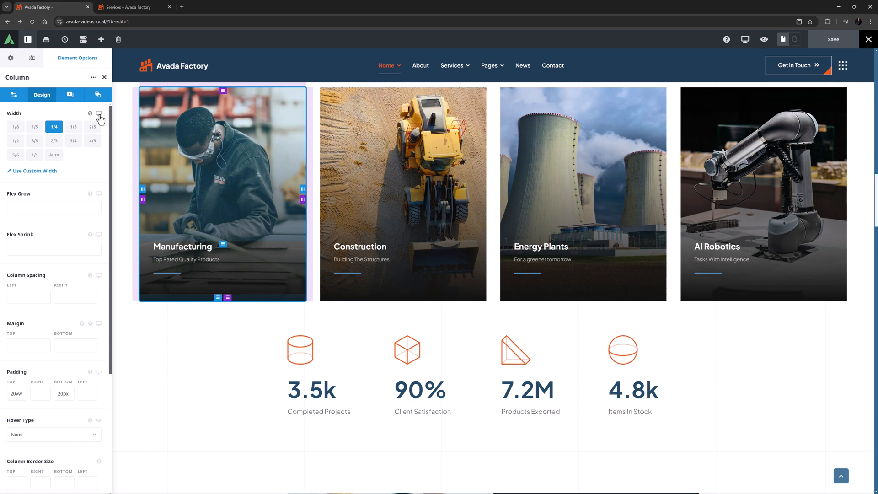
left_click(15, 141)
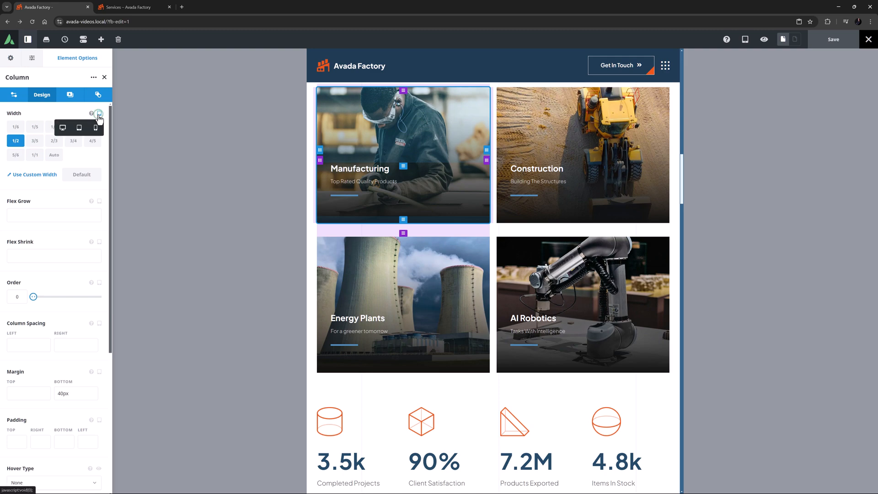
left_click(82, 174)
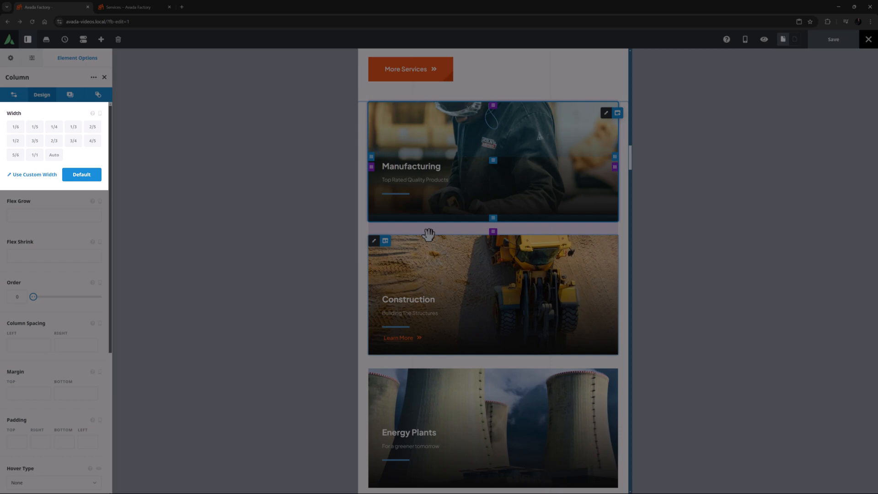
mouse_move(375, 110)
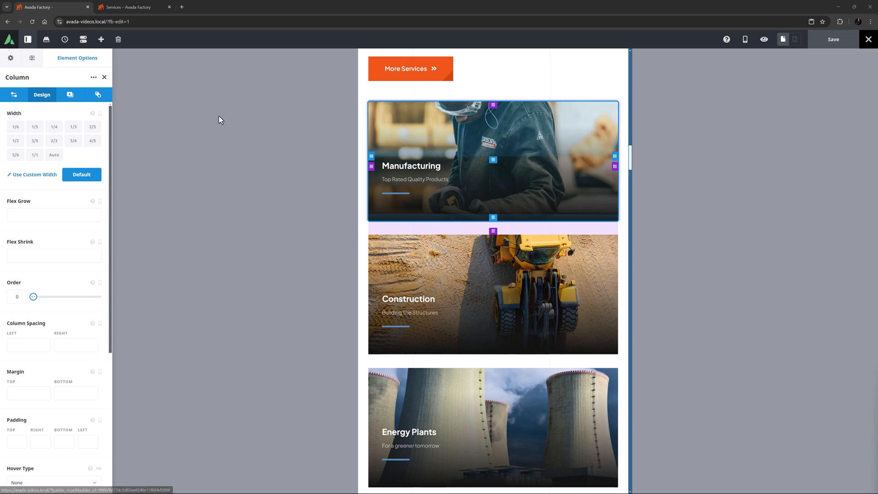
left_click(16, 141)
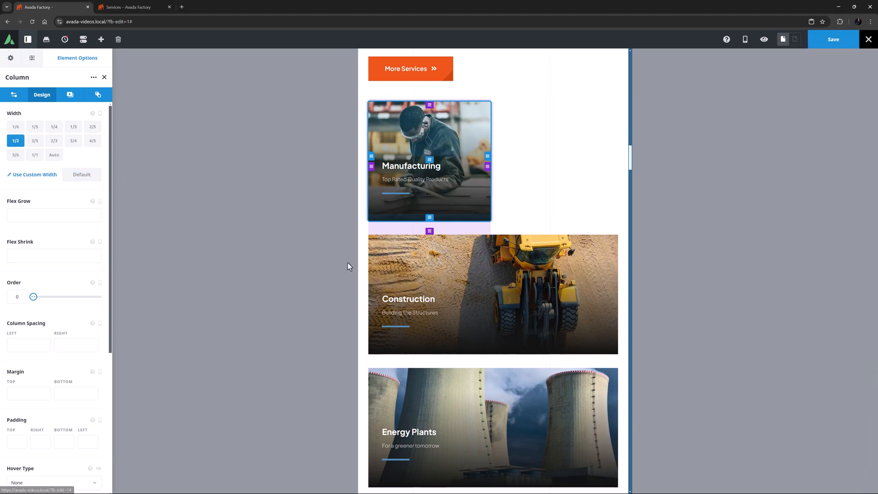
- Edit the Construction column and view its Design options
left_click(14, 94)
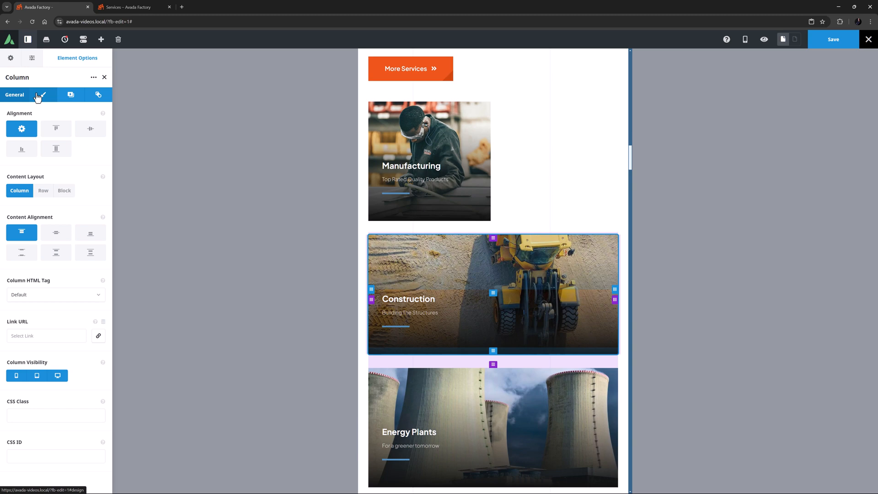
left_click(42, 94)
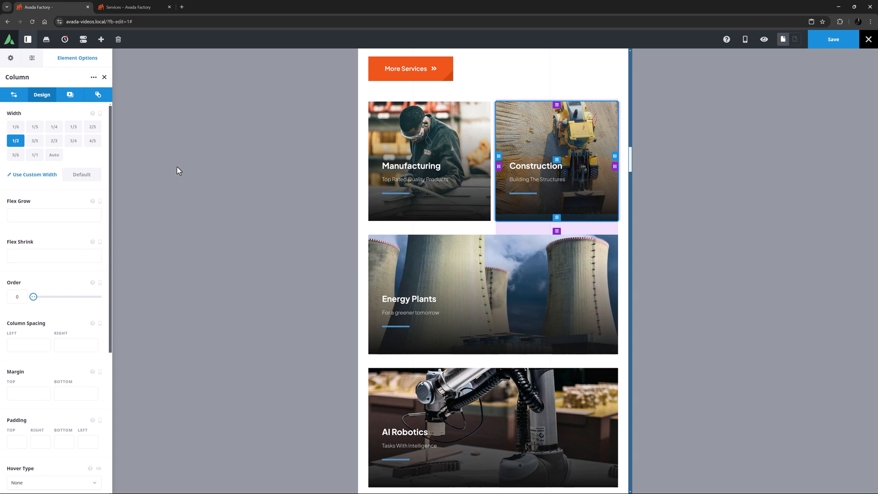
mouse_move(85, 58)
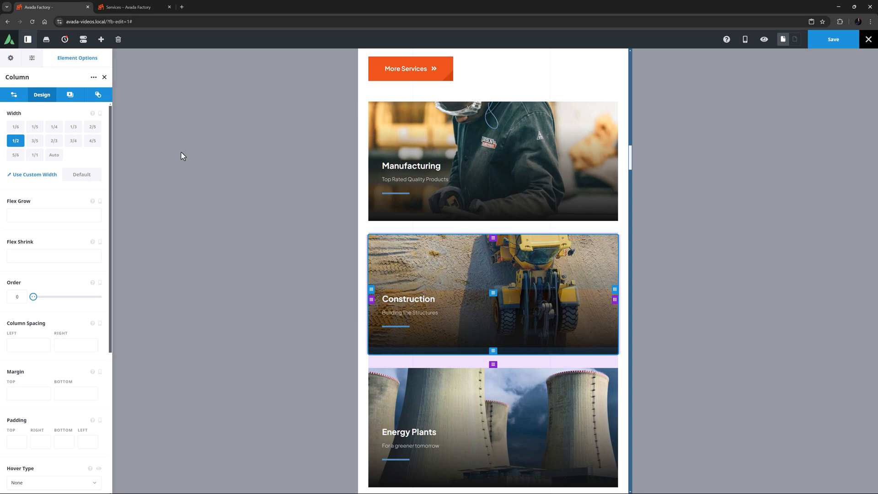
mouse_move(177, 155)
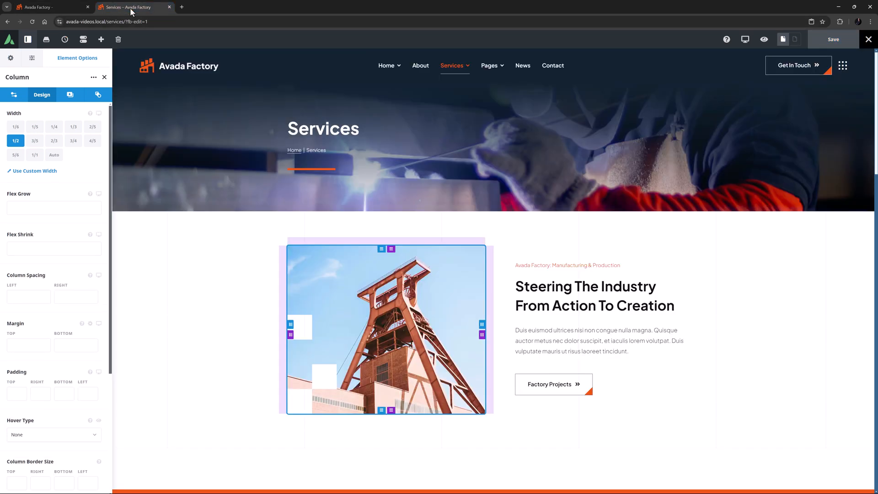
mouse_move(304, 264)
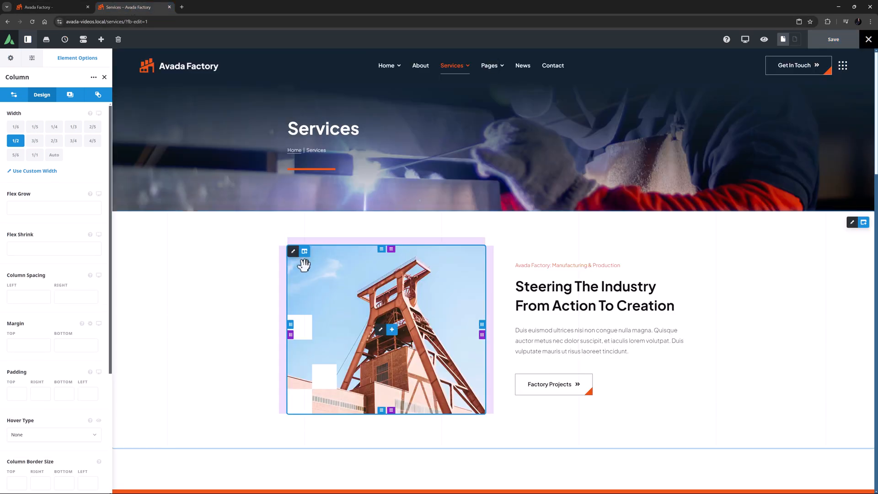
- Review the tower image column's 60px mobile bottom margin on the Services page
left_click(99, 323)
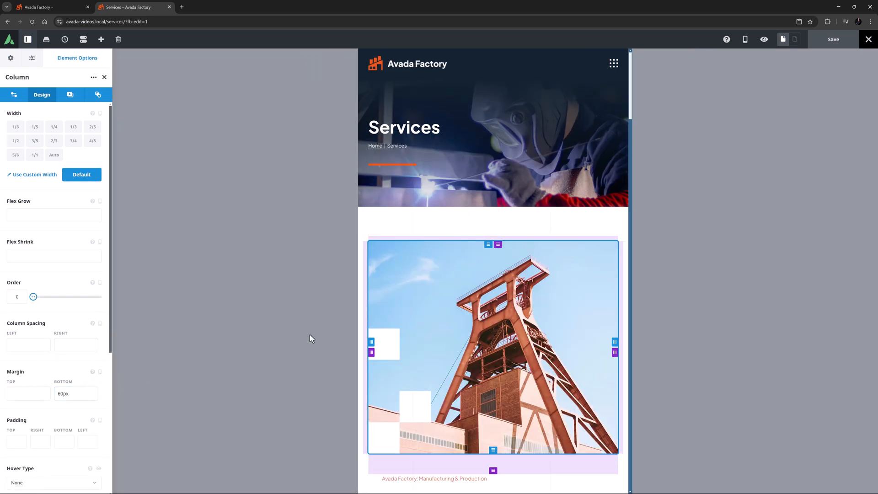
scroll("down", 3)
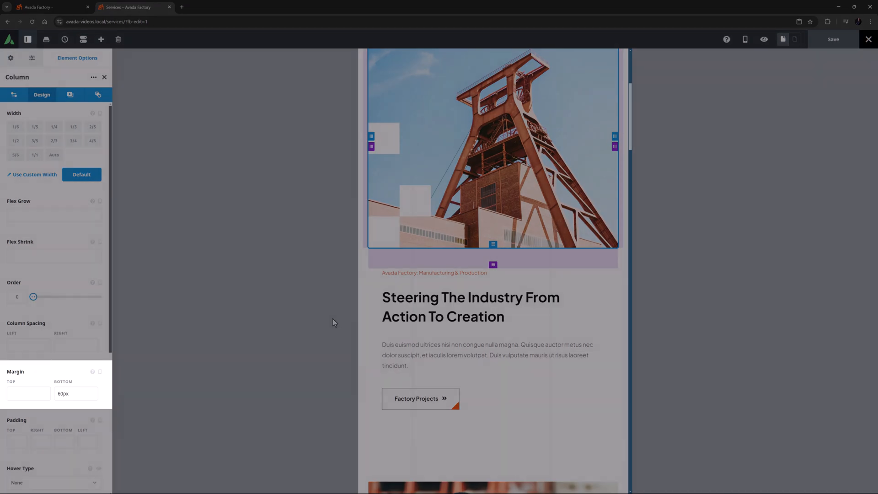